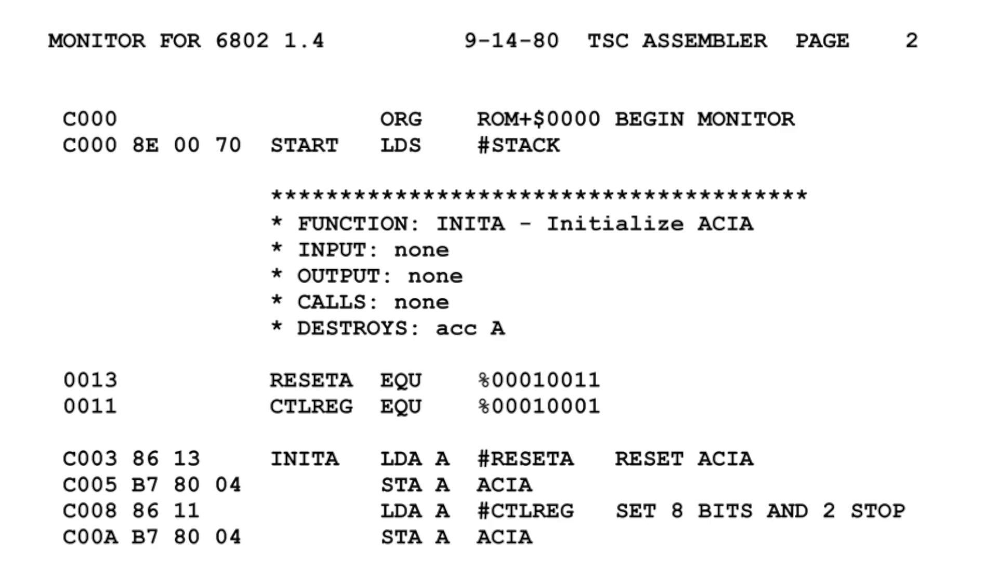
Review the setup code, highlighting pinMode and its 13 and OUTPUT arguments
scroll(down, 3)
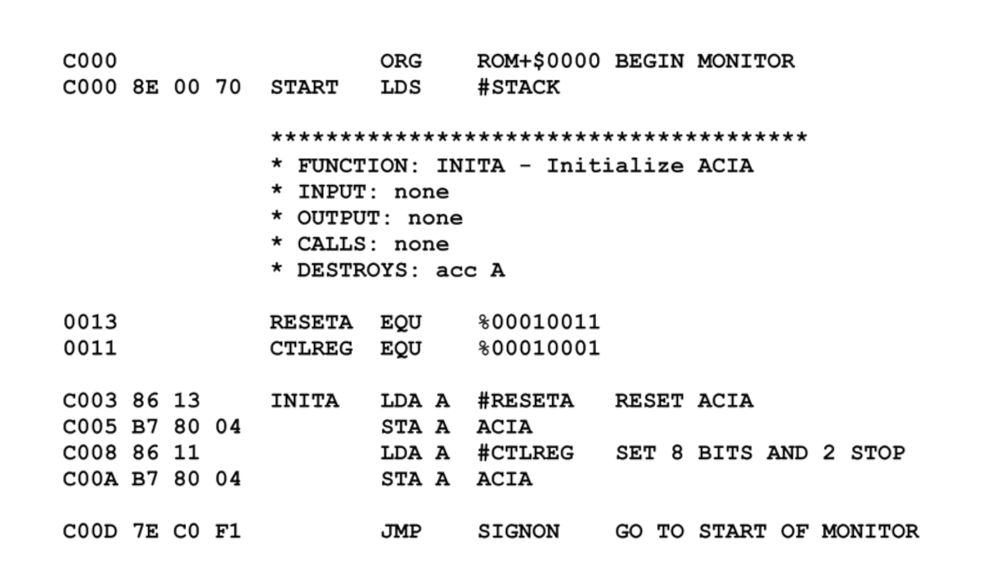
scroll(down, 3)
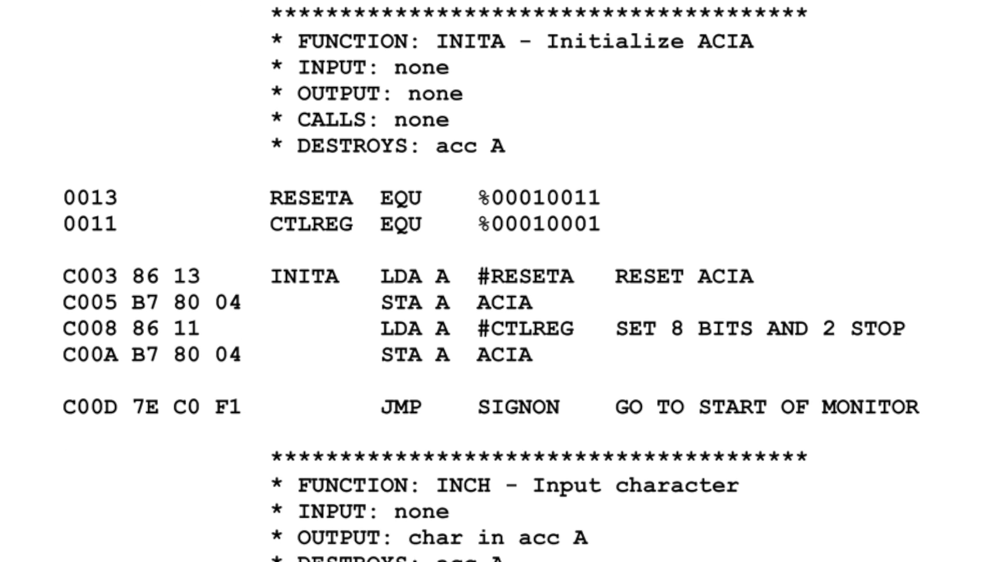
scroll(down, 3)
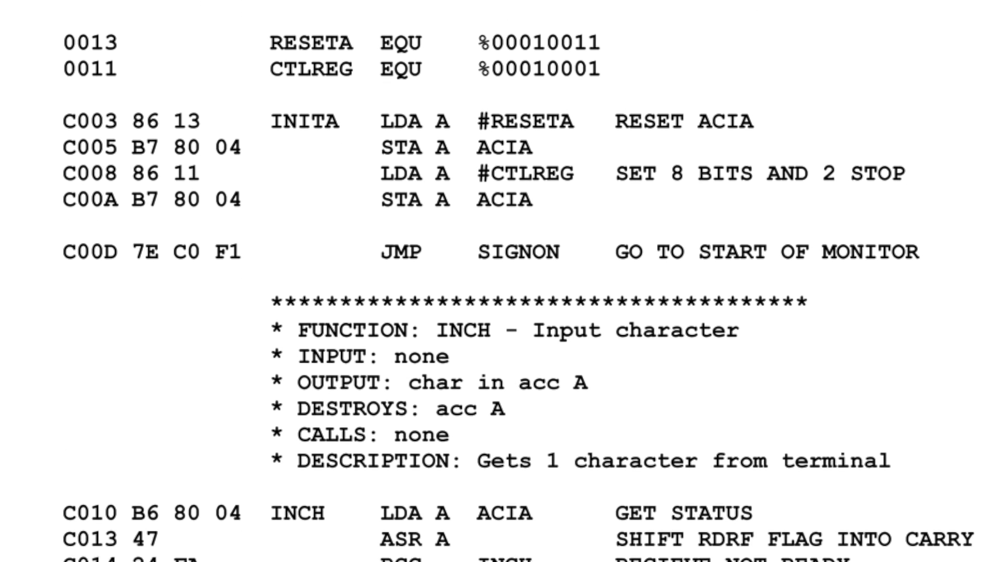
scroll(down, 3)
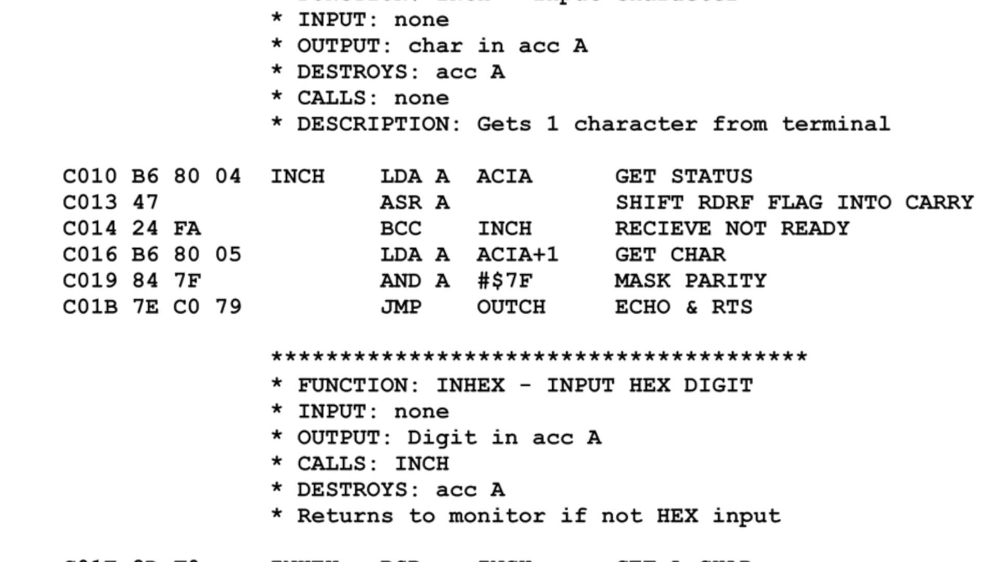
scroll(down, 3)
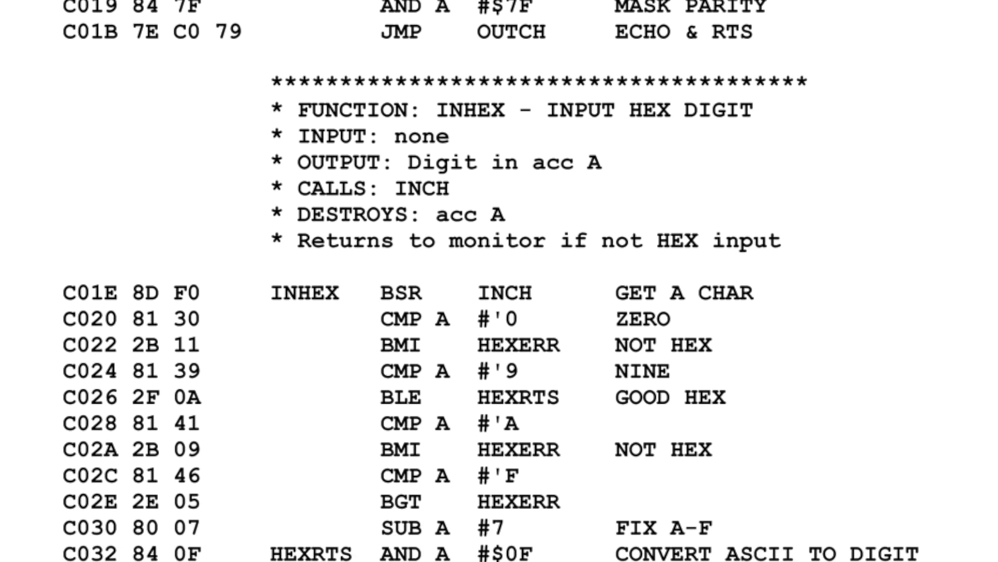
scroll(down, 3)
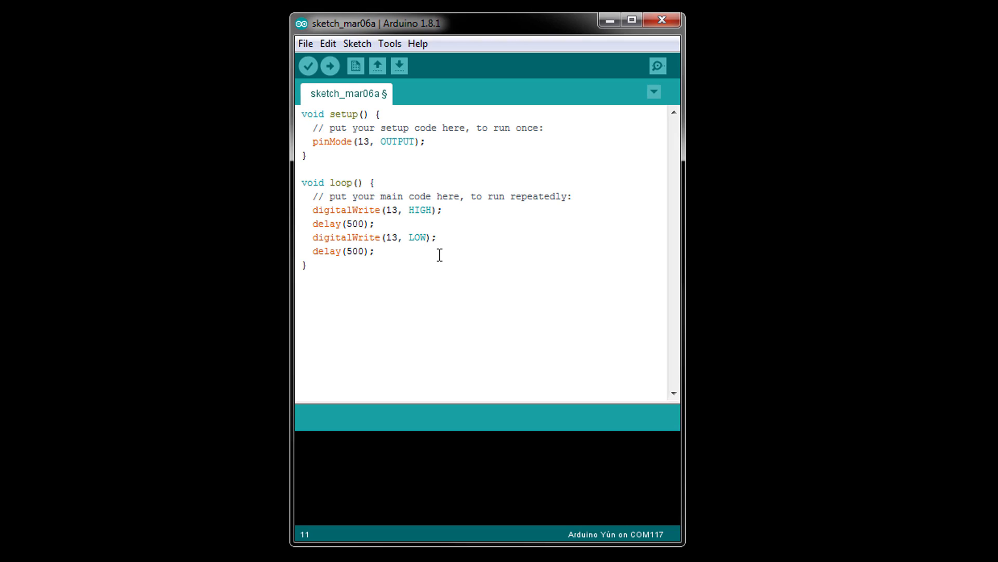
mouse_move(408, 252)
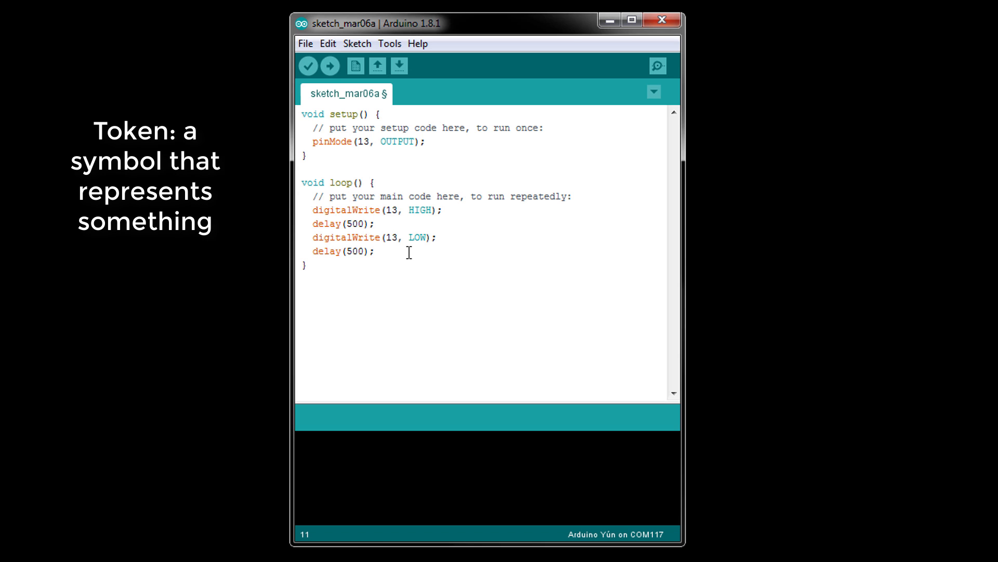
mouse_move(330, 150)
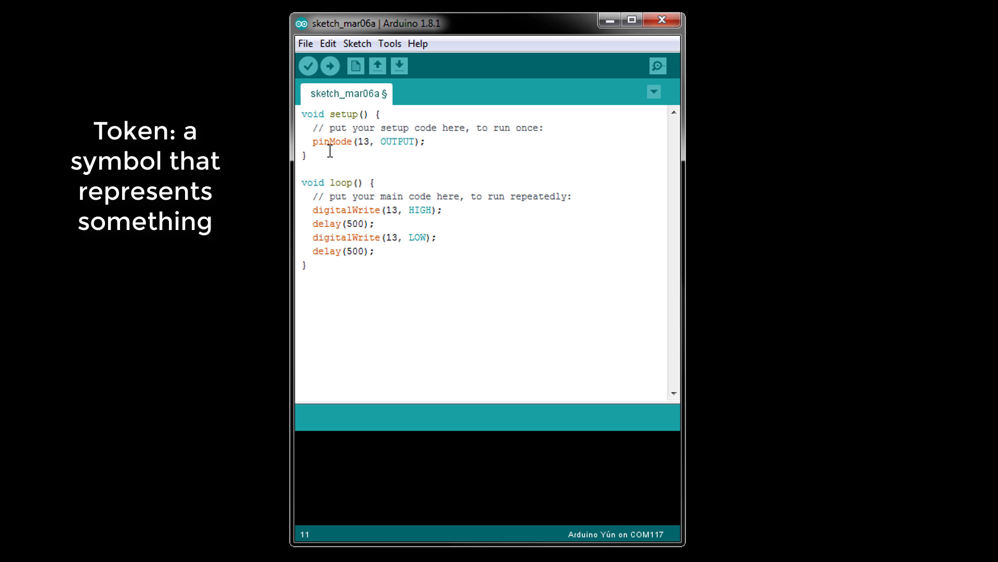
triple_click(368, 142)
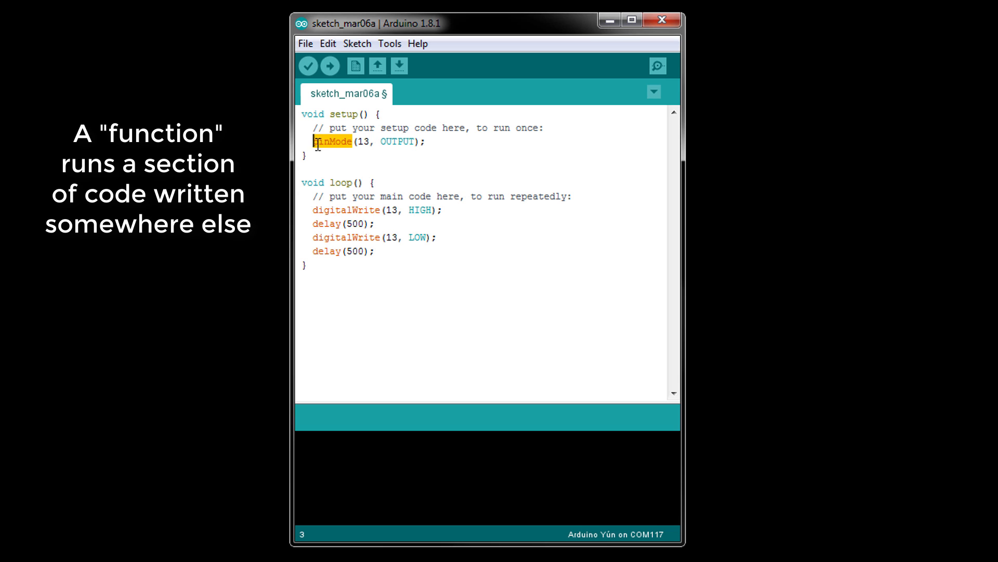
mouse_move(332, 158)
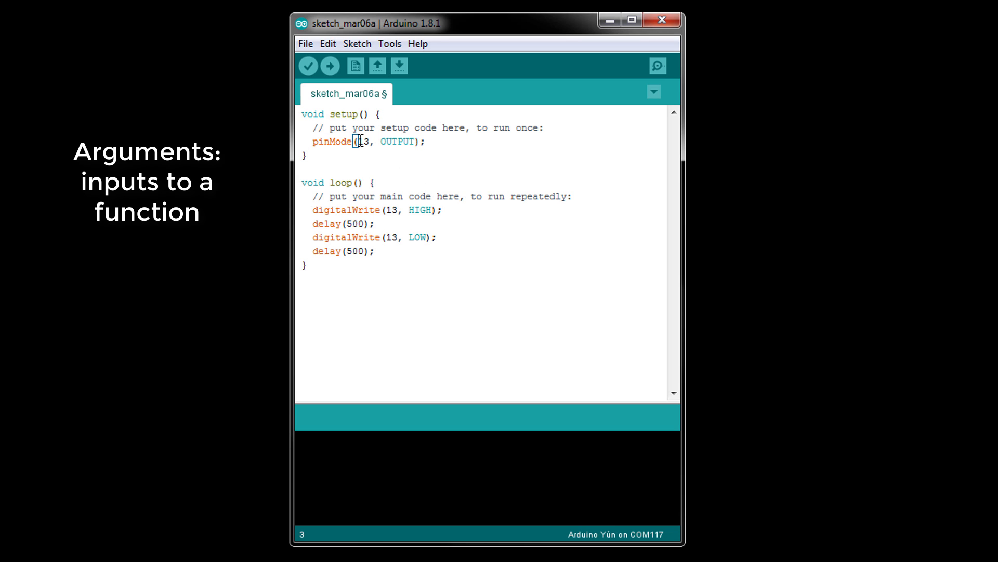
double_click(396, 141)
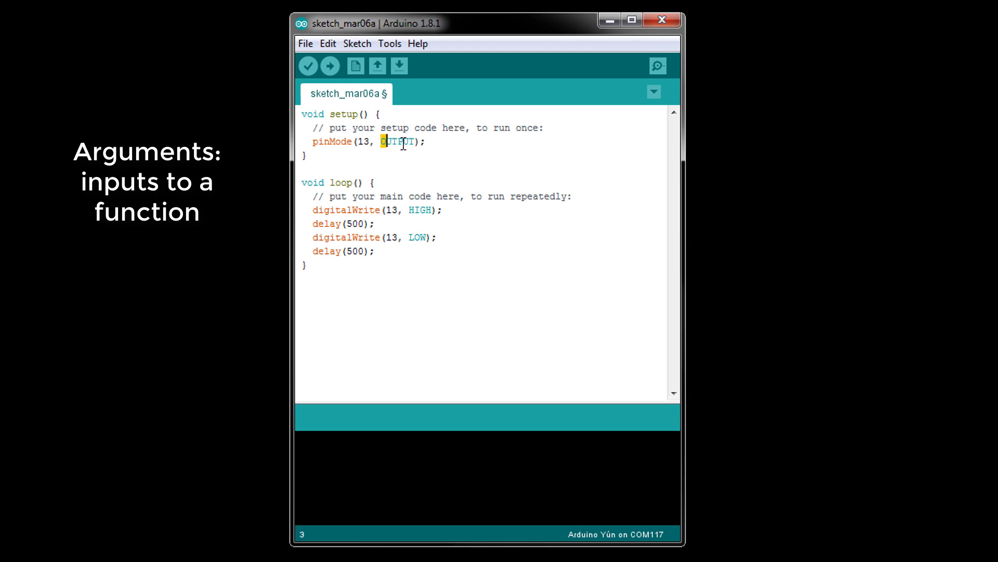
double_click(396, 141)
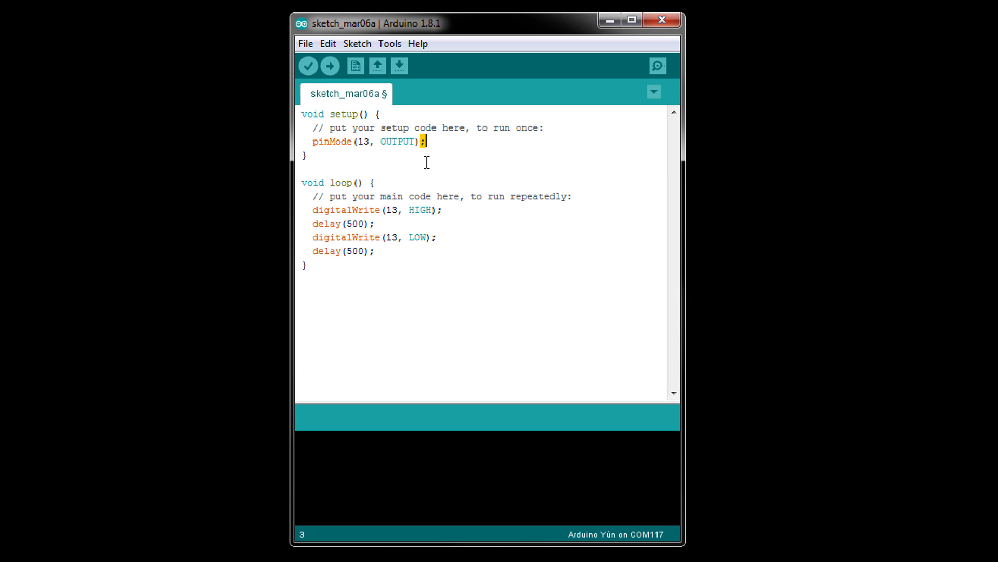
mouse_move(435, 193)
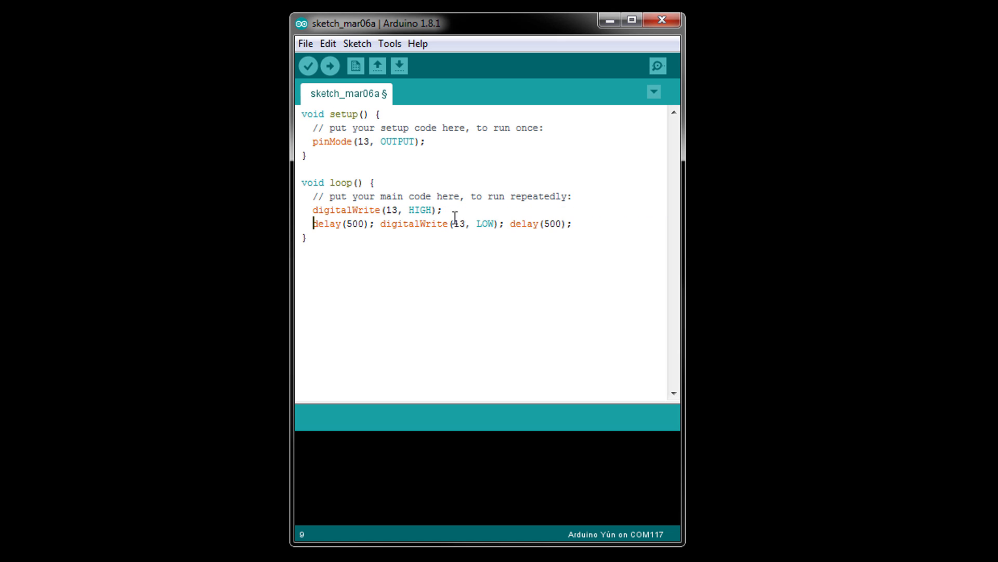
Write the block comment "This is a comment on multiple lines" at the top of loop
key(Enter)
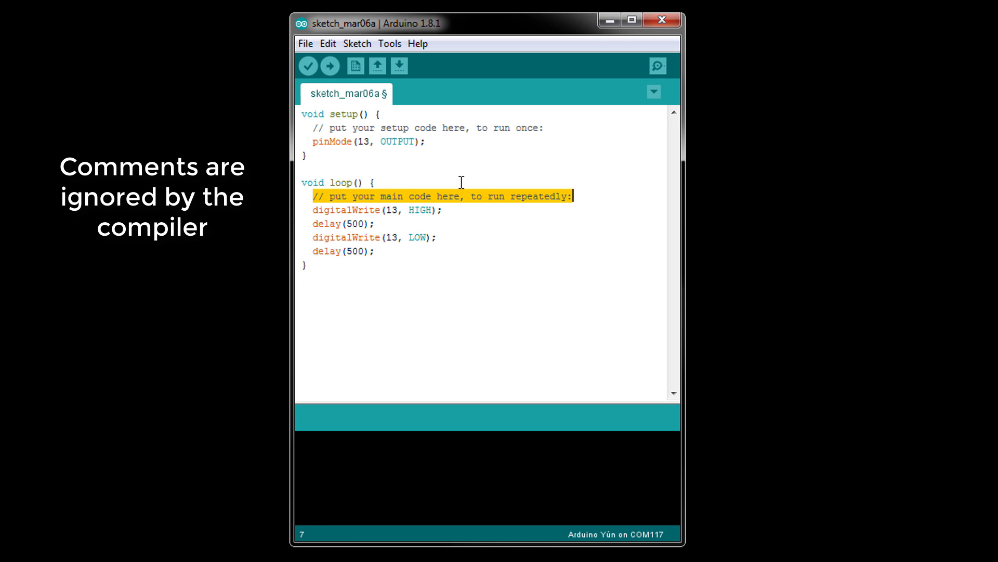
key(Enter)
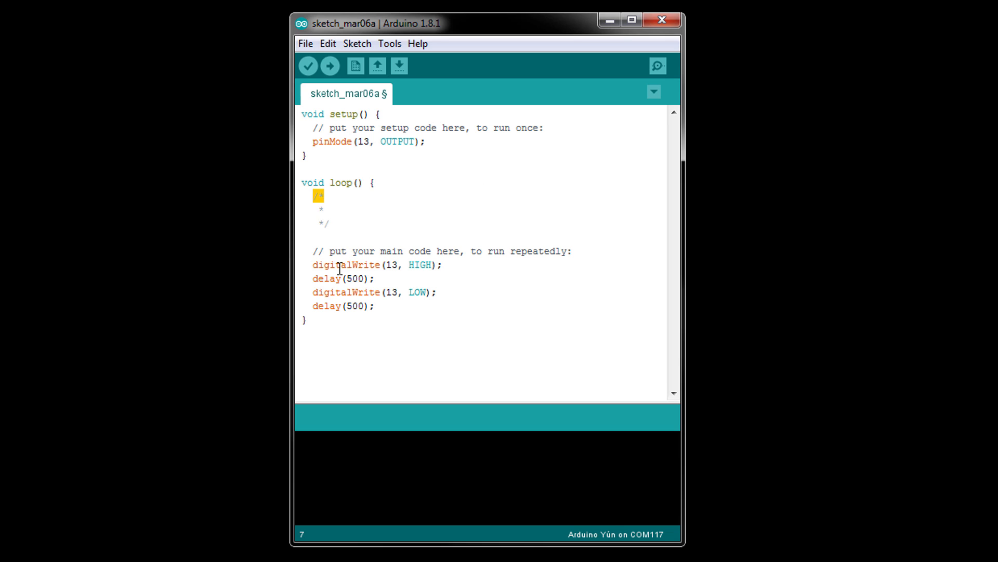
text(This is a comment)
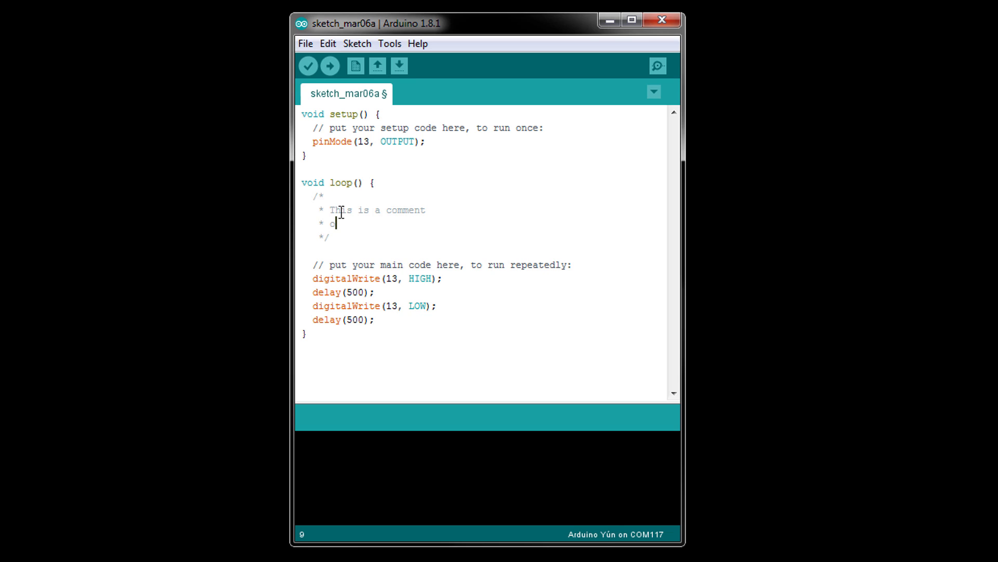
text(n multiple lines)
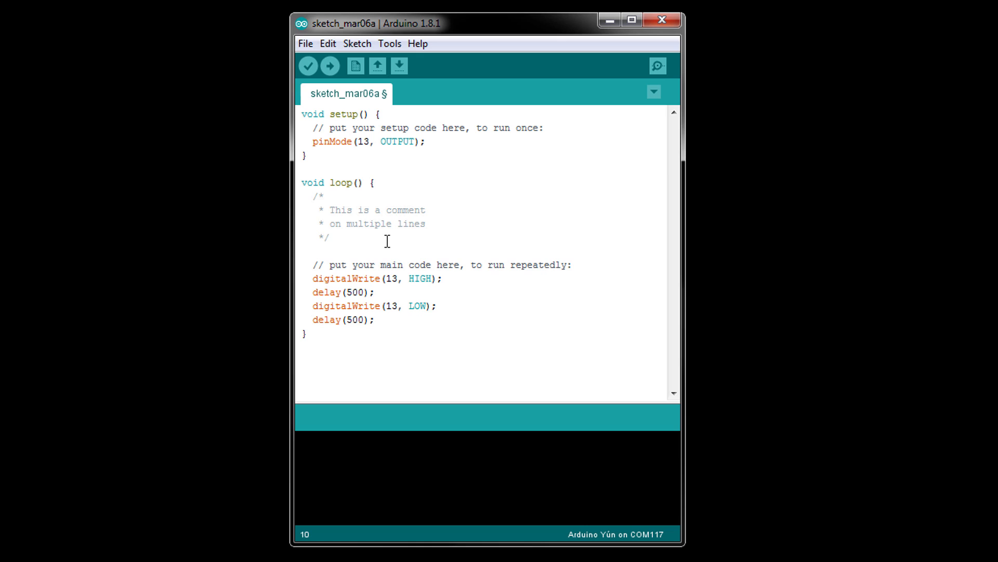
mouse_move(317, 259)
text(// This is a co)
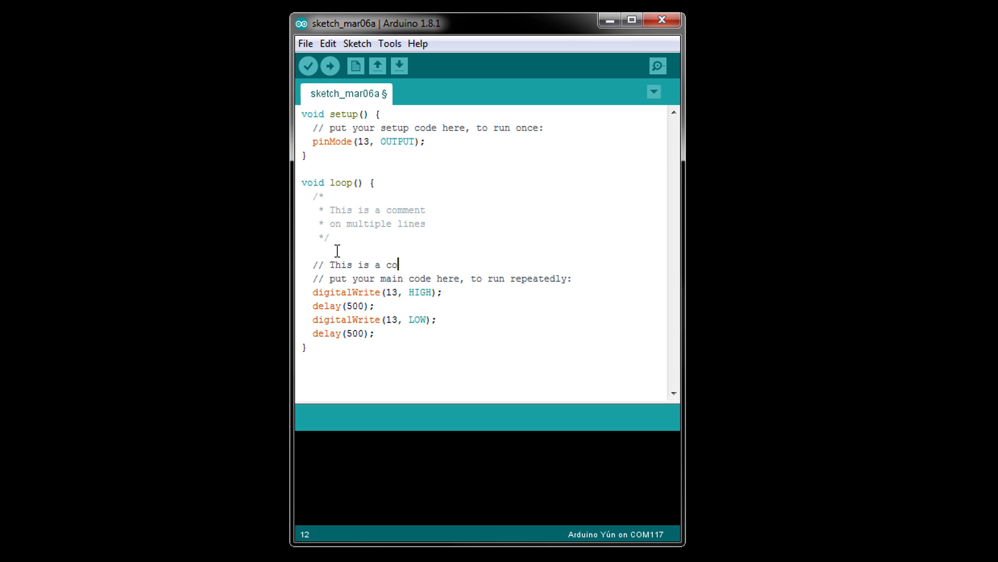
Finish "// This is a comment on one line" and add "// Another comment" after the HIGH write
text(mment on one li)
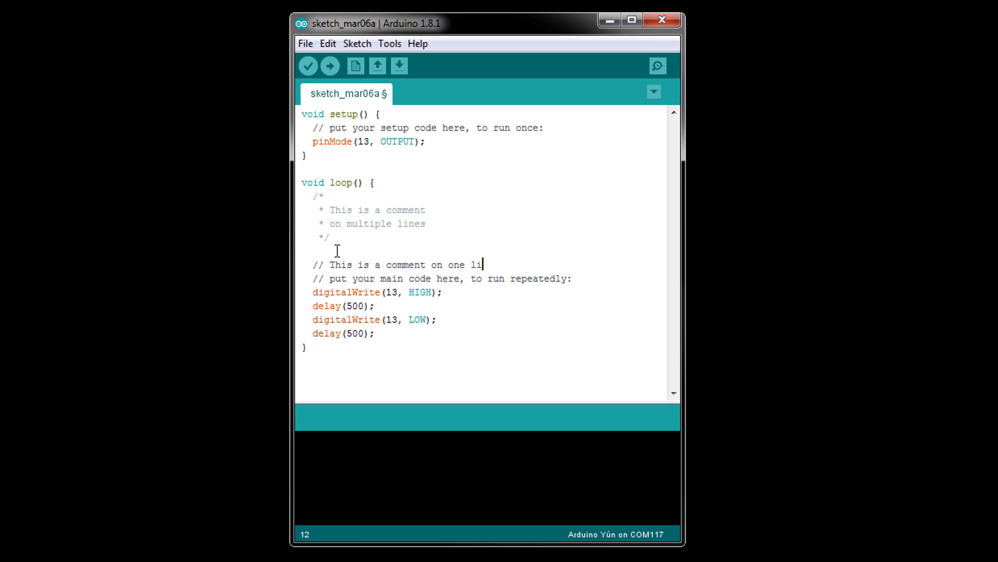
text(ne)
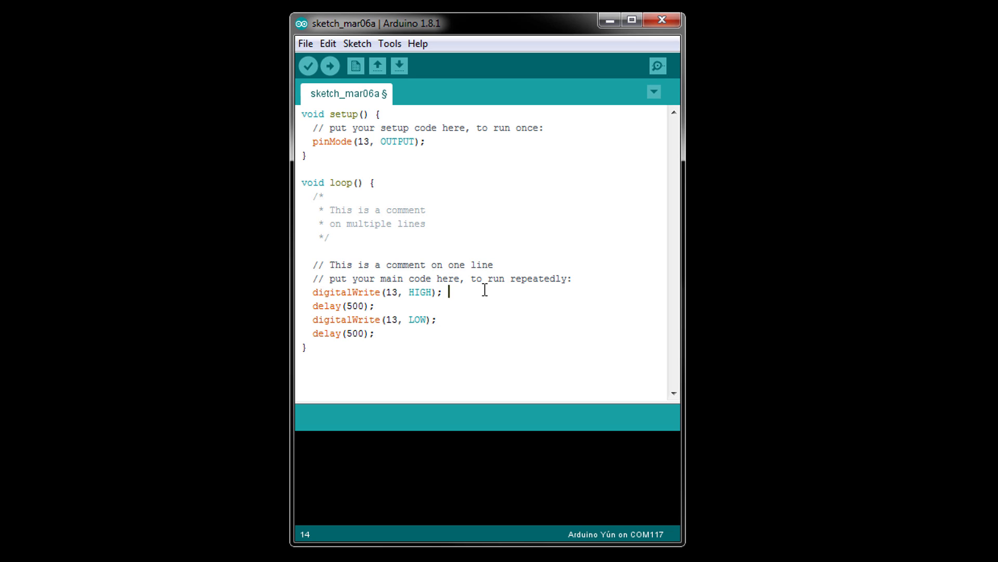
text(// Another com)
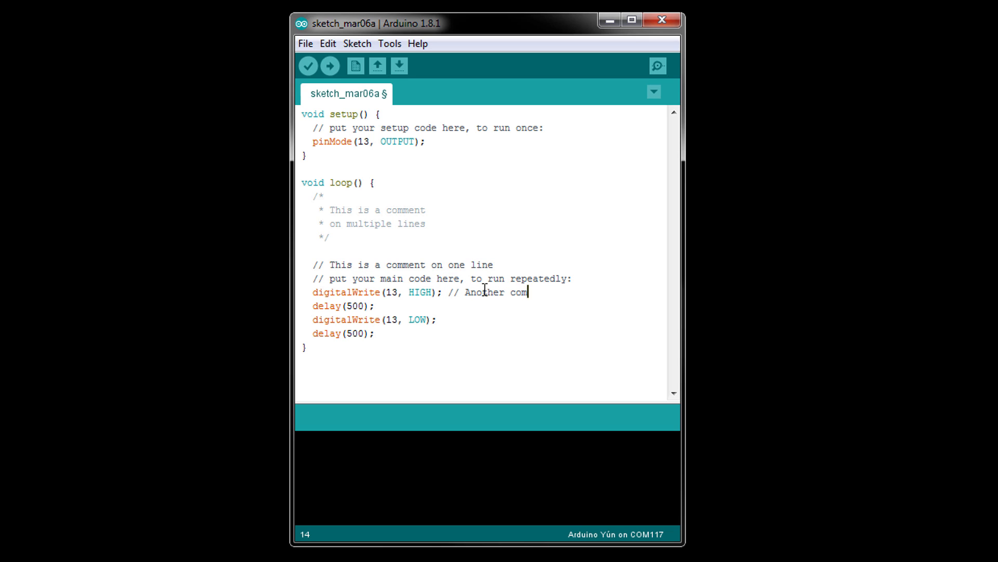
text(ment)
click(484, 319)
text(//)
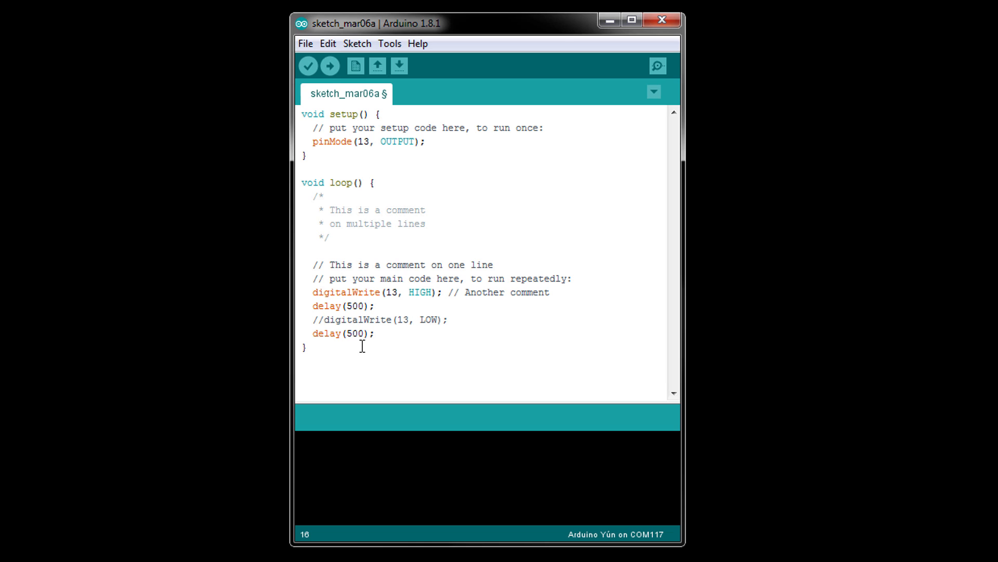
mouse_move(458, 320)
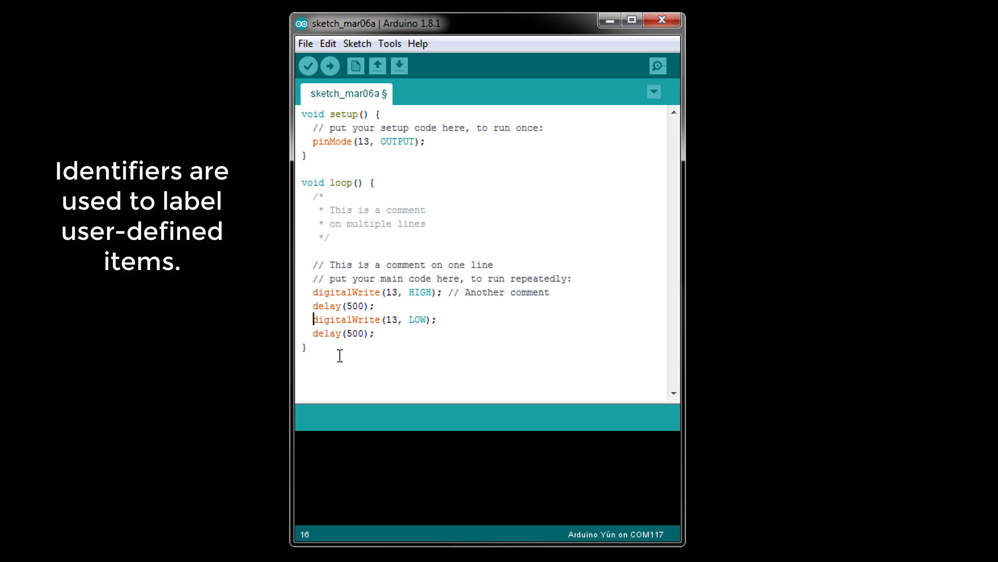
mouse_move(350, 305)
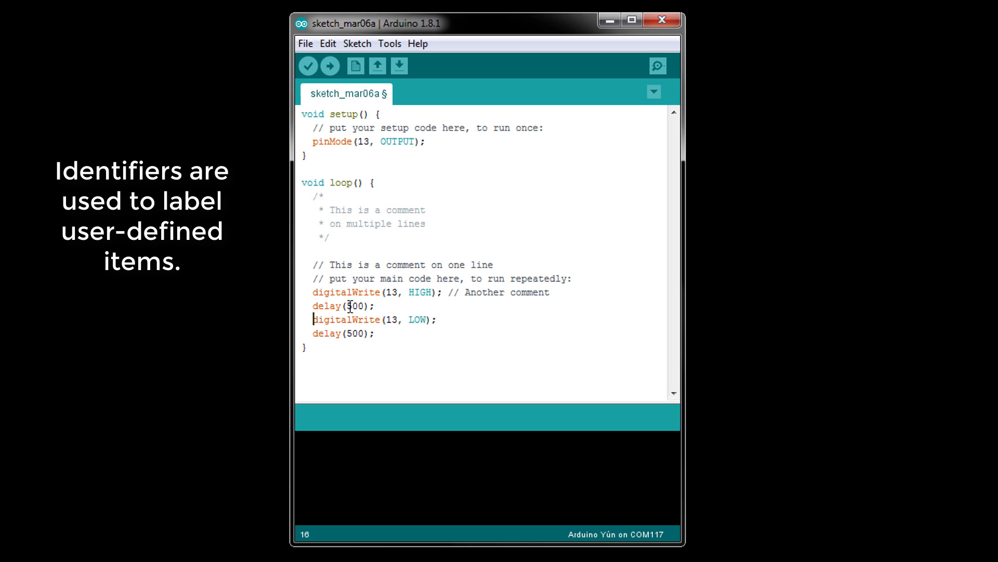
double_click(332, 141)
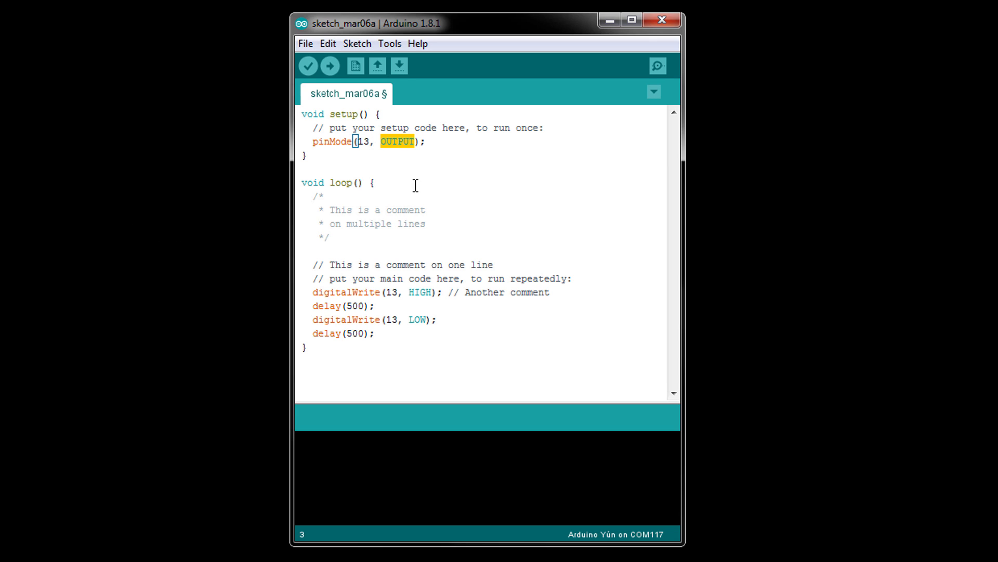
click(493, 265)
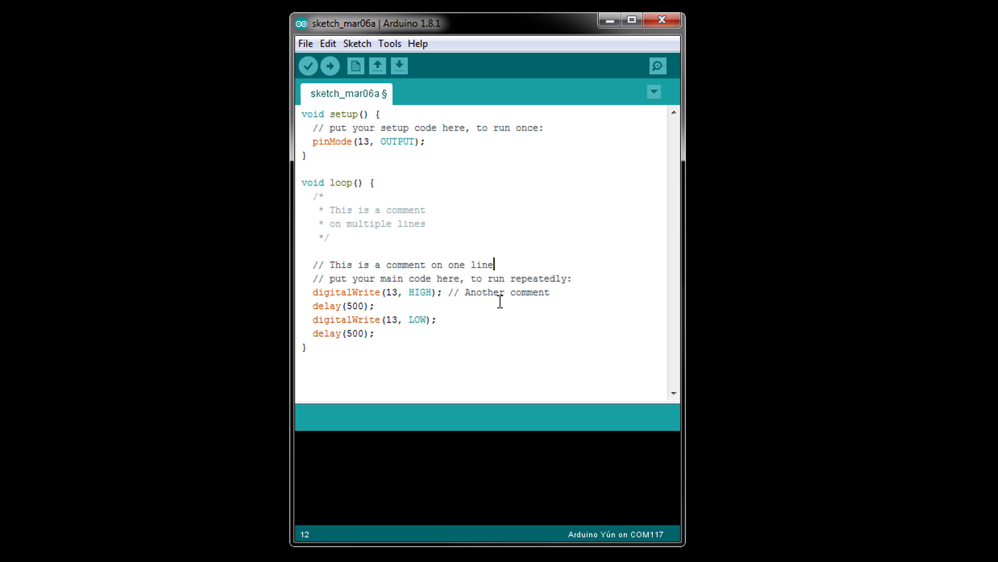
double_click(354, 292)
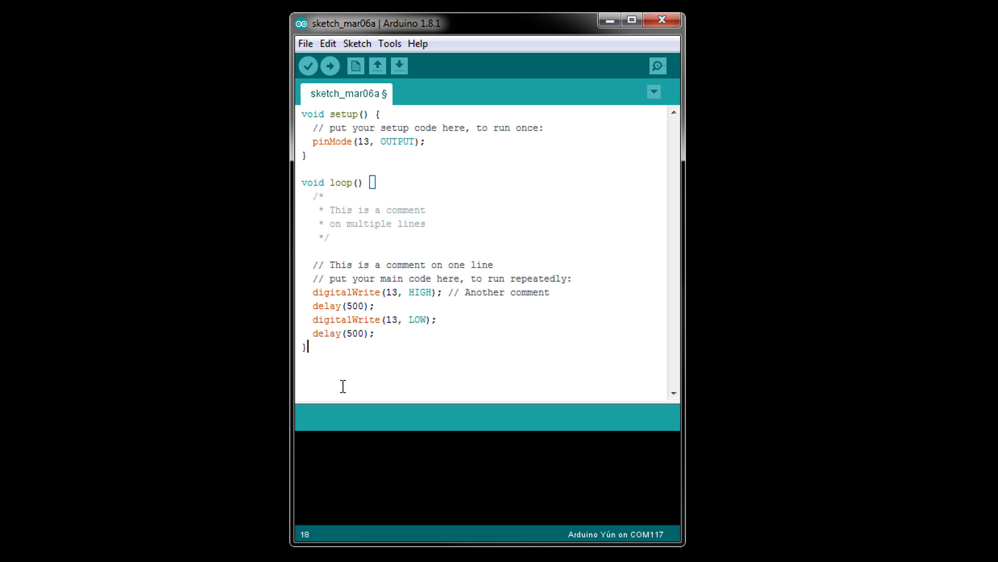
mouse_move(321, 383)
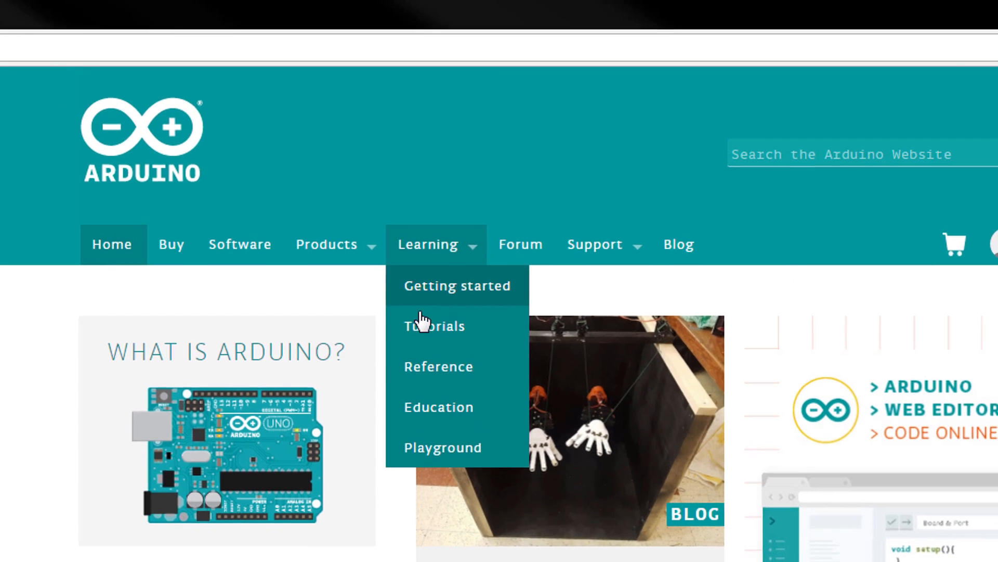
Browse the Arduino Reference page down to the Data Types list, then return to the sketch
click(438, 366)
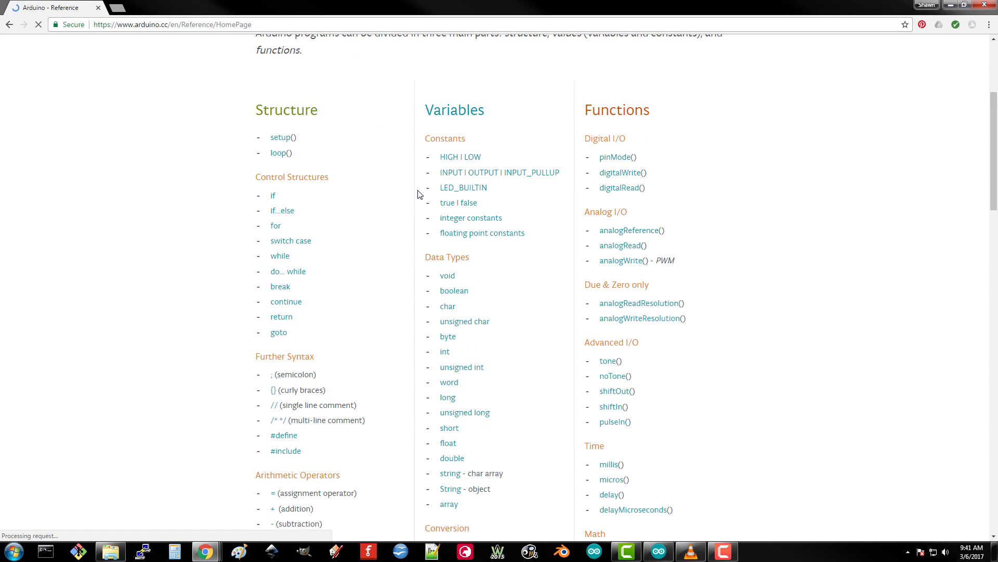
scroll(down, 3)
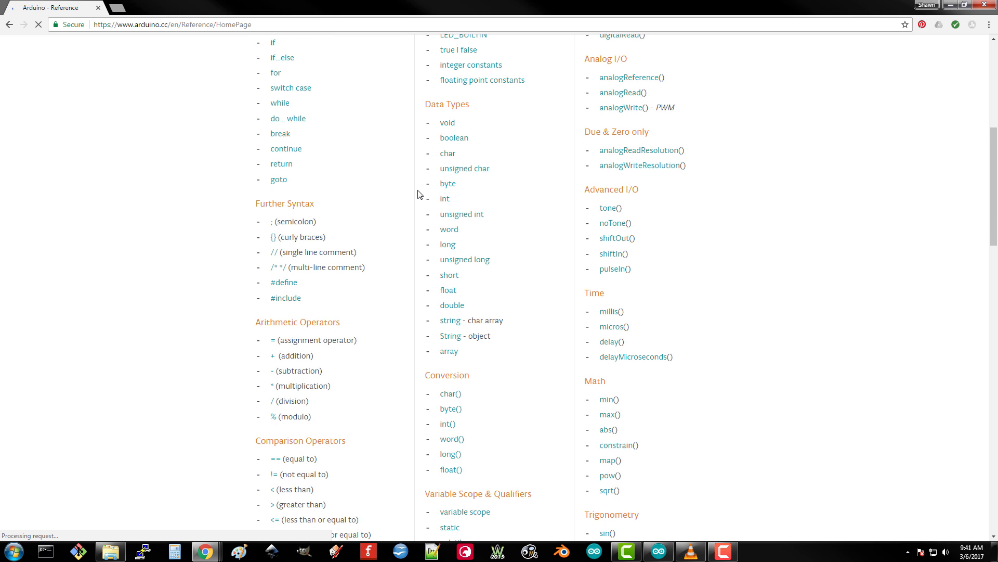
scroll(down, 3)
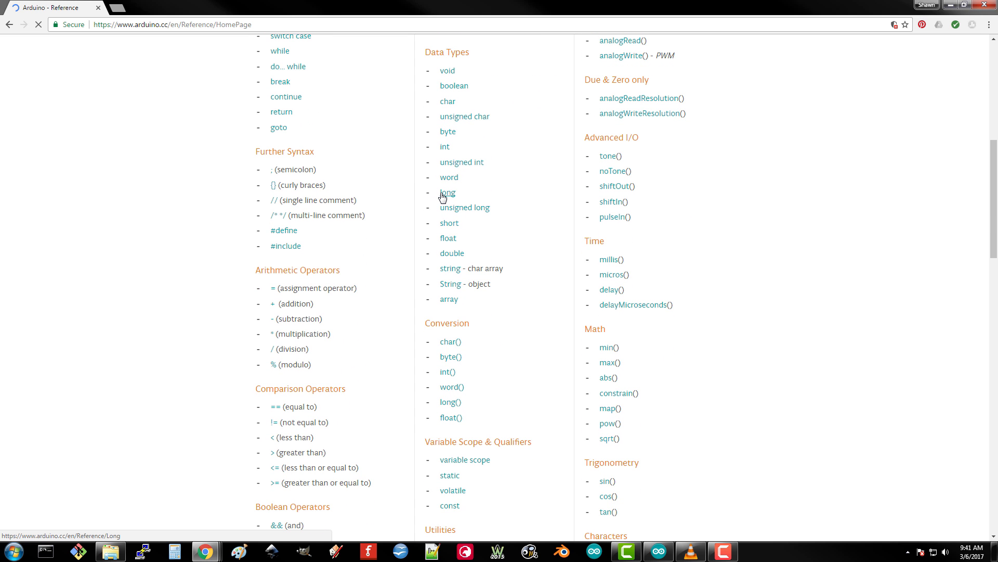
click(447, 192)
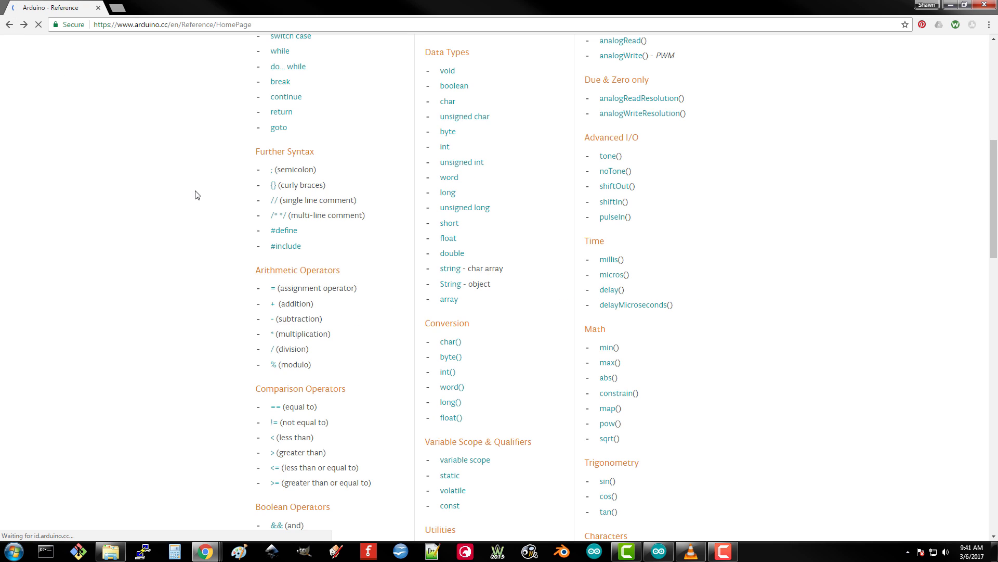
mouse_move(213, 214)
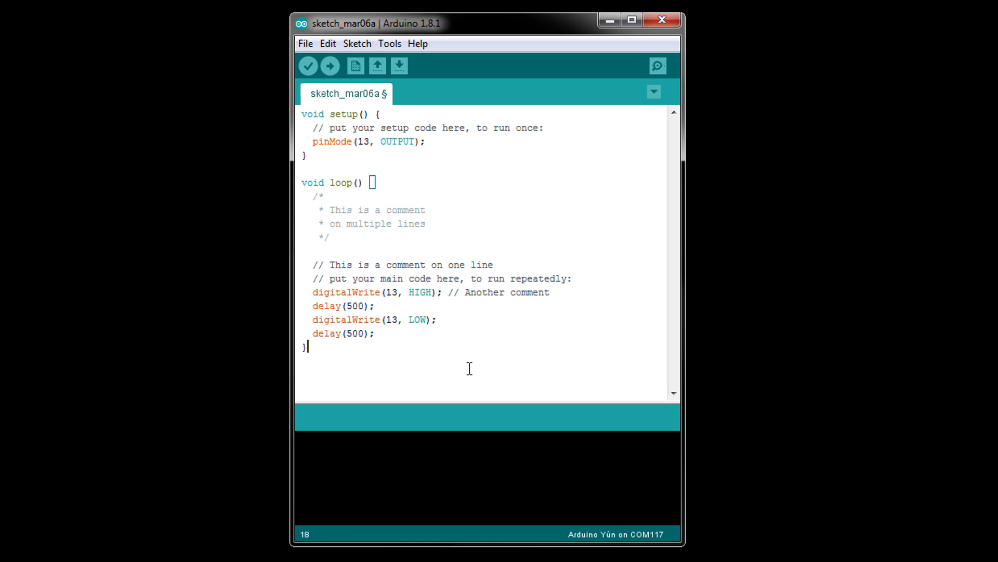
mouse_move(438, 143)
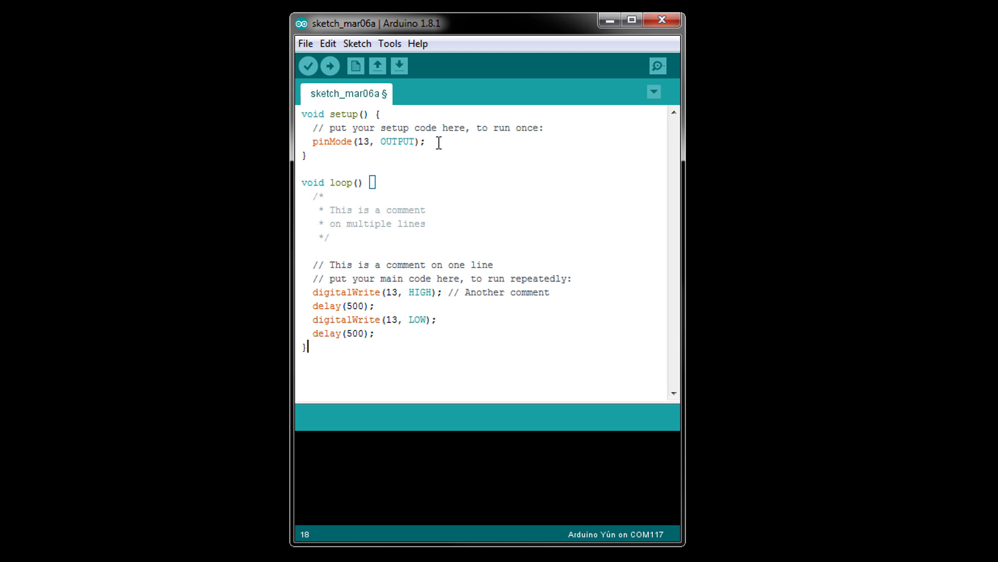
Declare int my_number = 3; after pinMode in setup and highlight my_number
text(int)
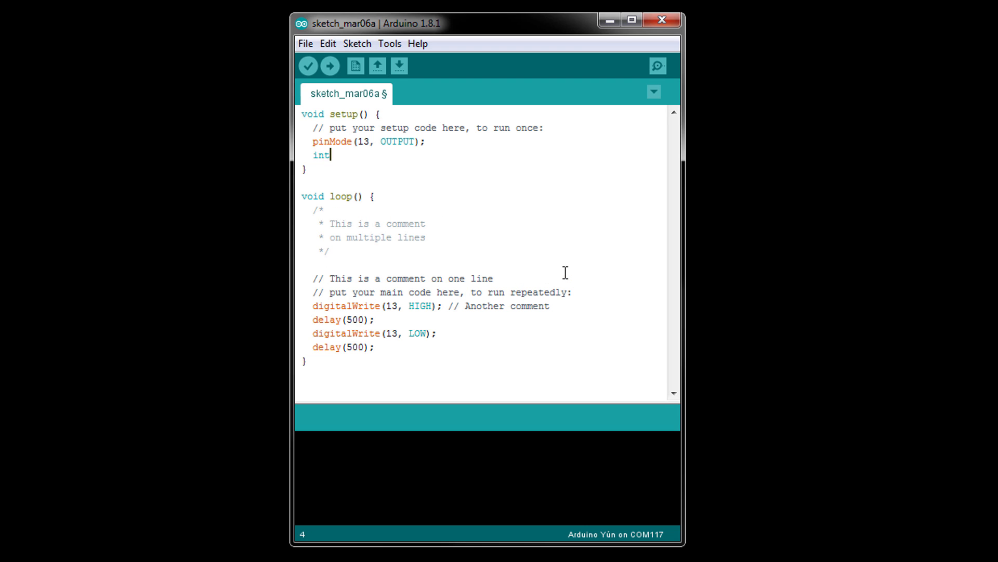
text(my_)
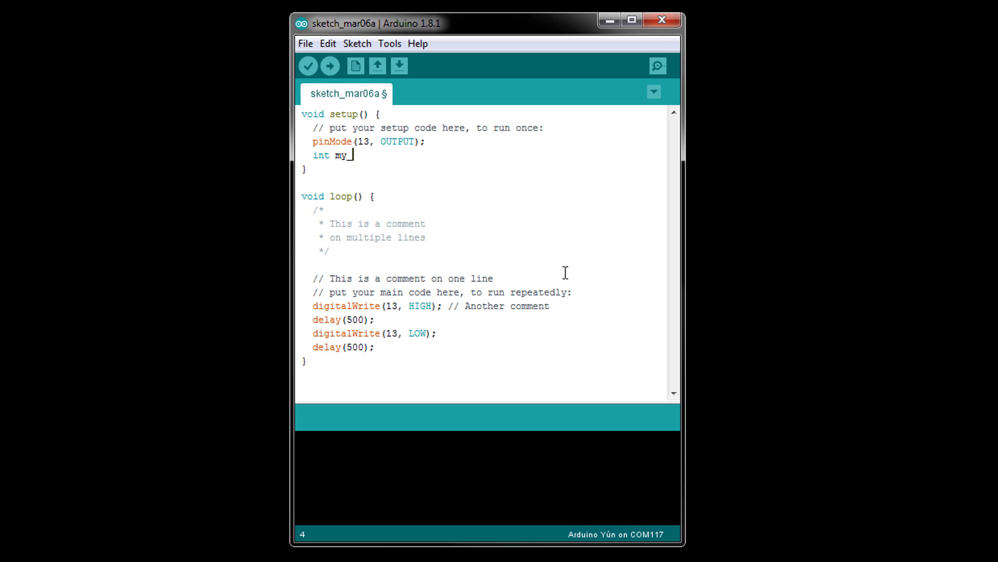
text(number =)
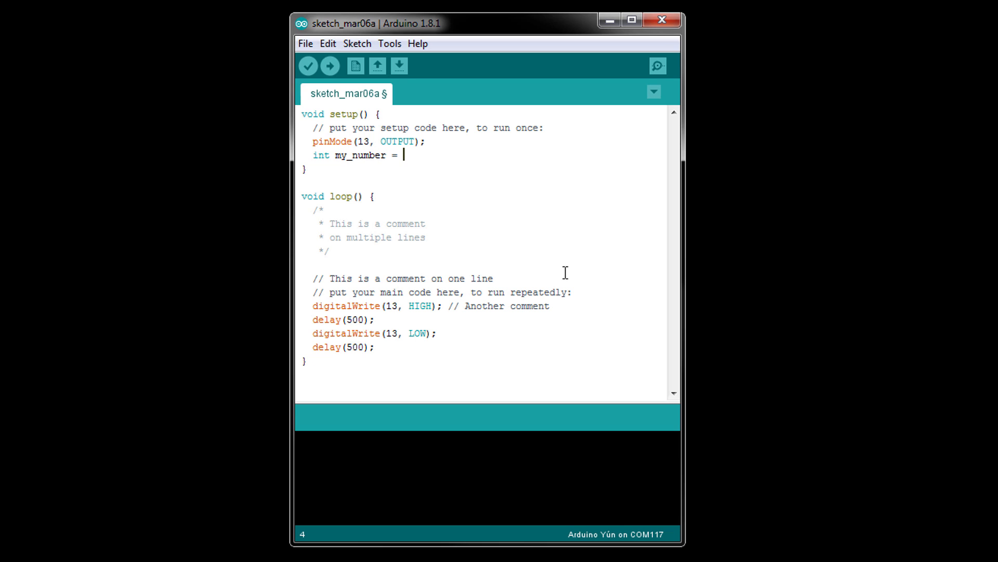
text(3;)
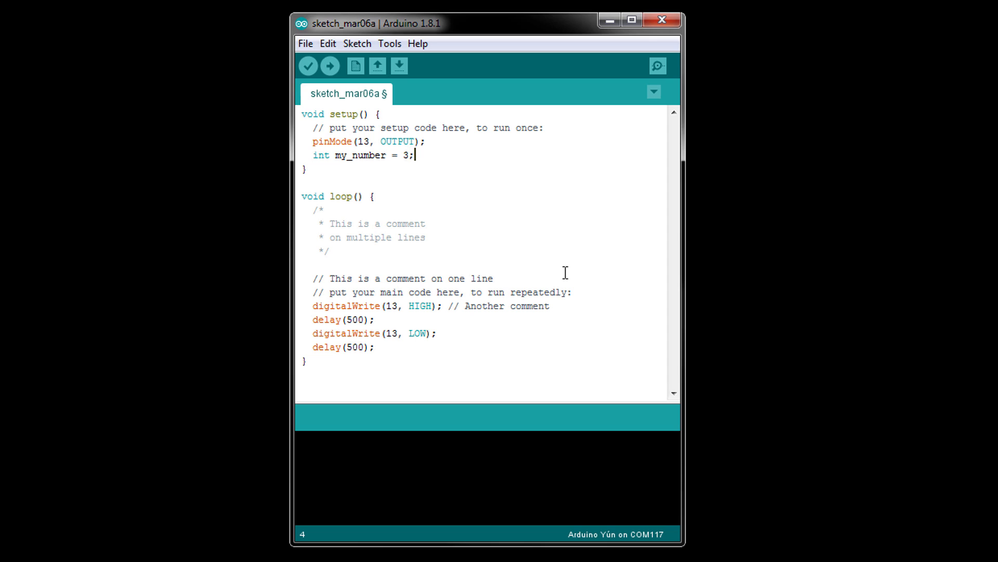
double_click(361, 155)
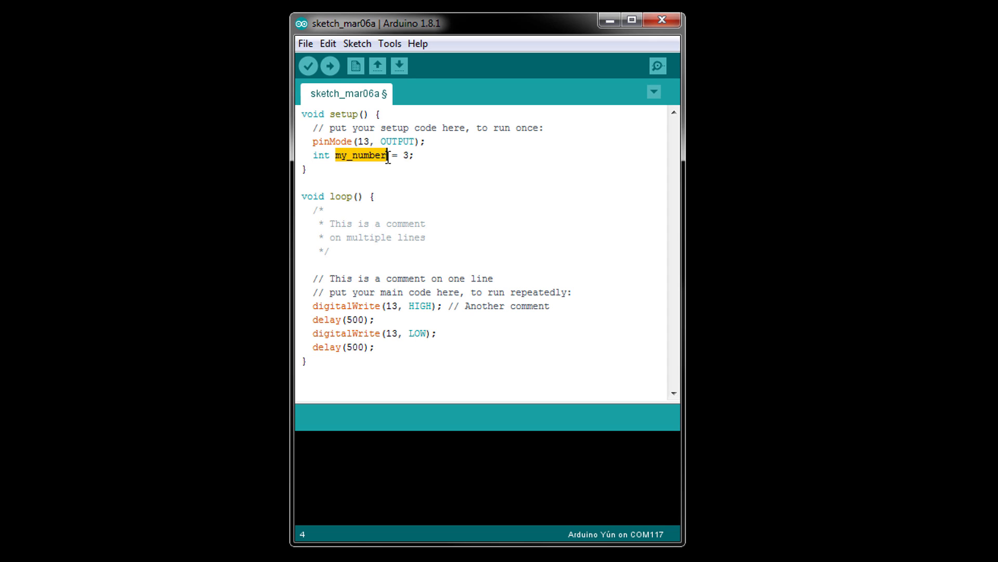
mouse_move(393, 203)
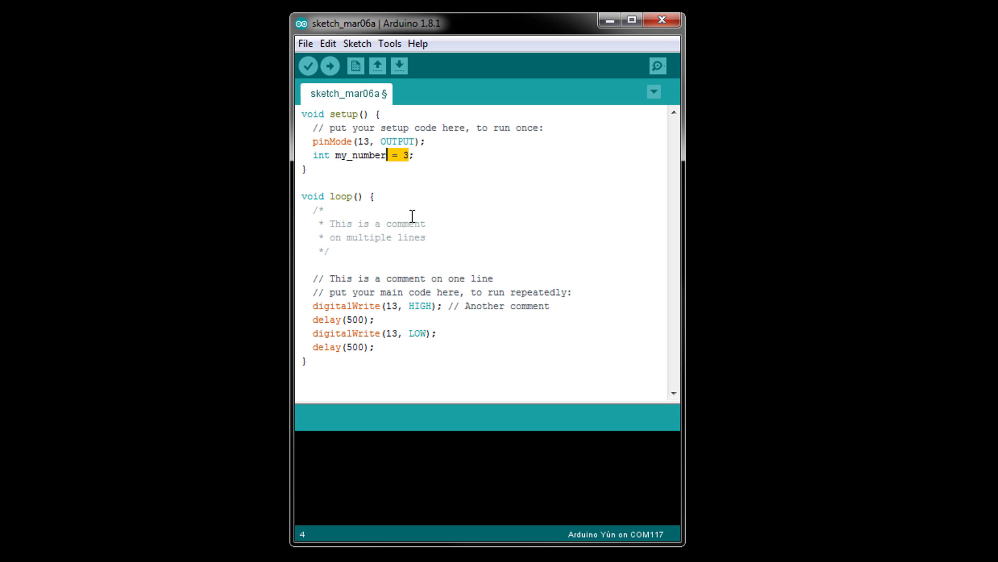
Strip the spaces to intmy_number=3; and verify to get the 'not declared in this scope' error
click(413, 155)
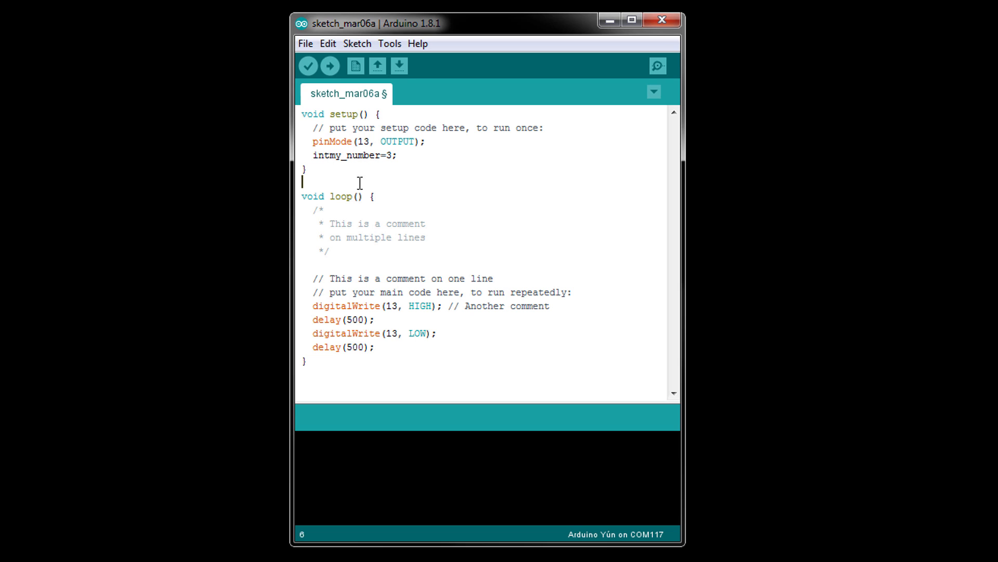
mouse_move(346, 183)
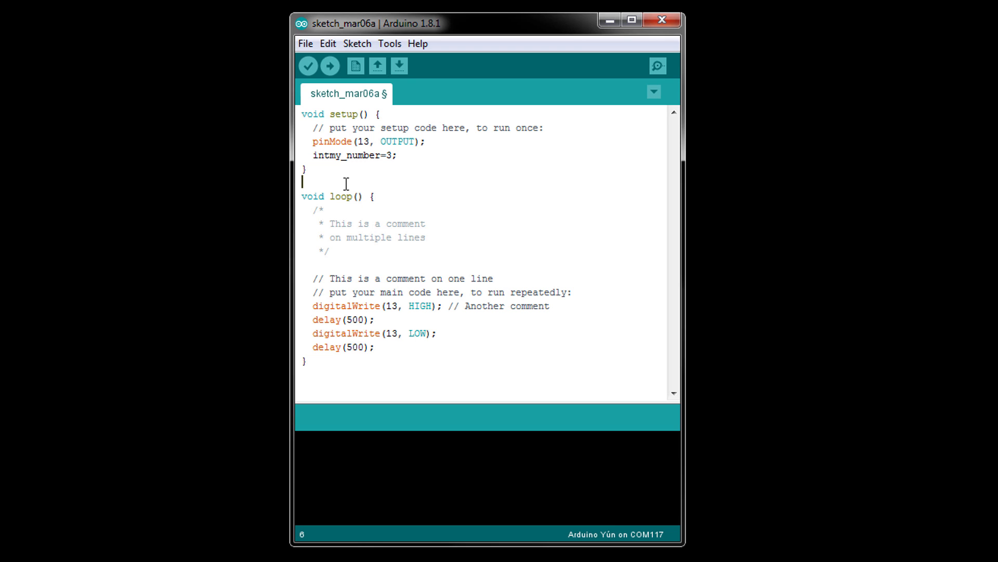
click(308, 66)
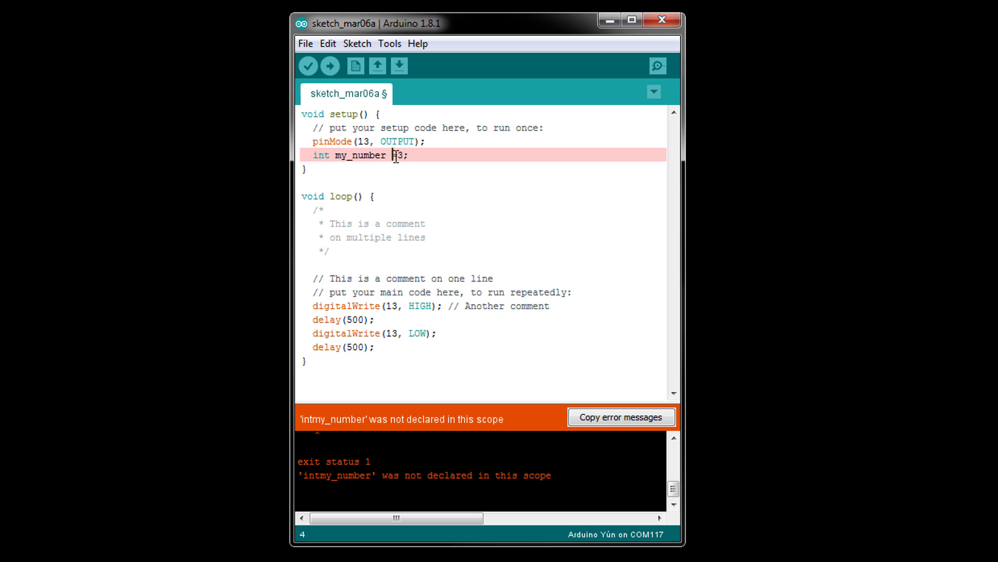
Assign my_number the expression 2 * ( 10 + 5 ) instead of 3
text(=)
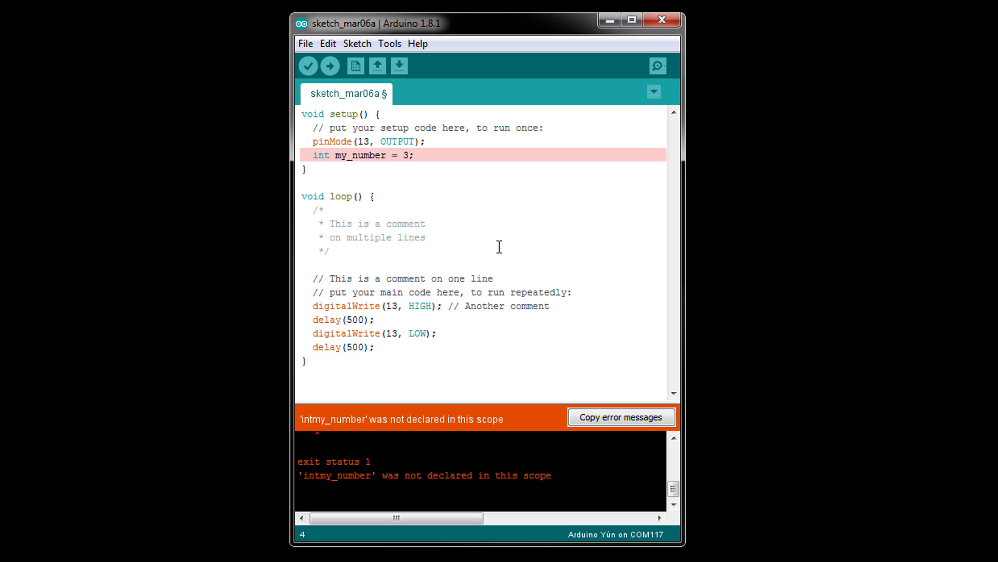
text(2*)
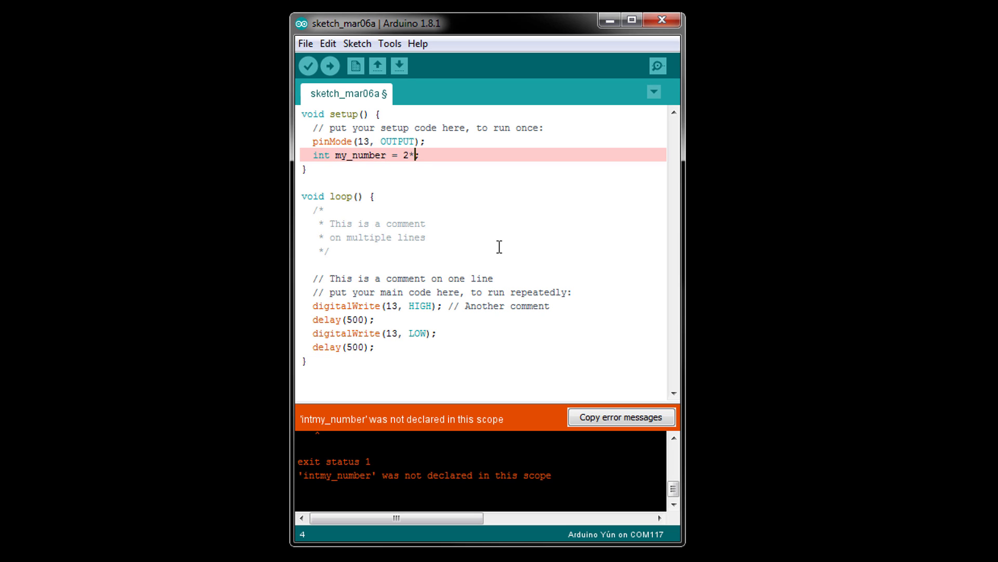
text(10 + 5;)
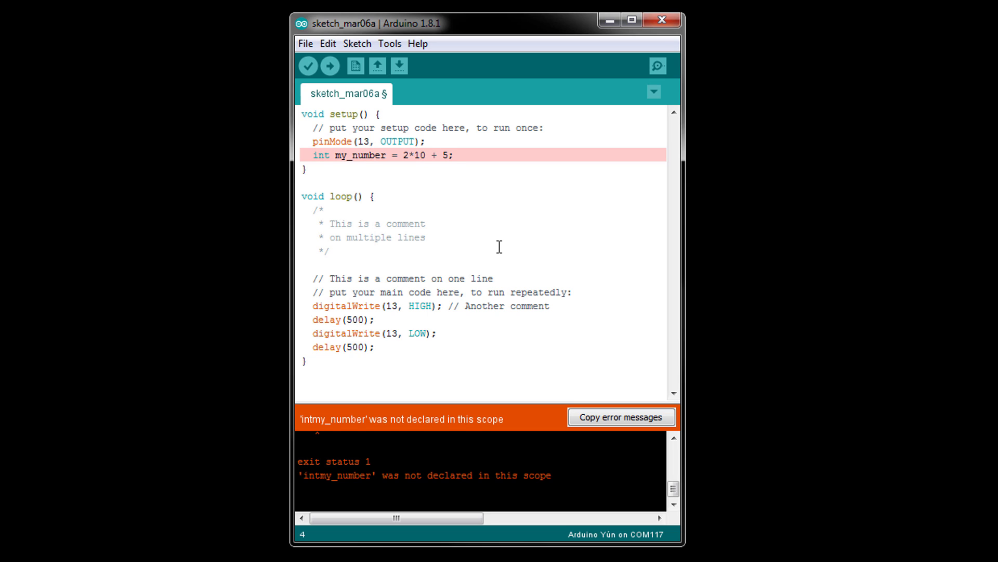
mouse_move(417, 180)
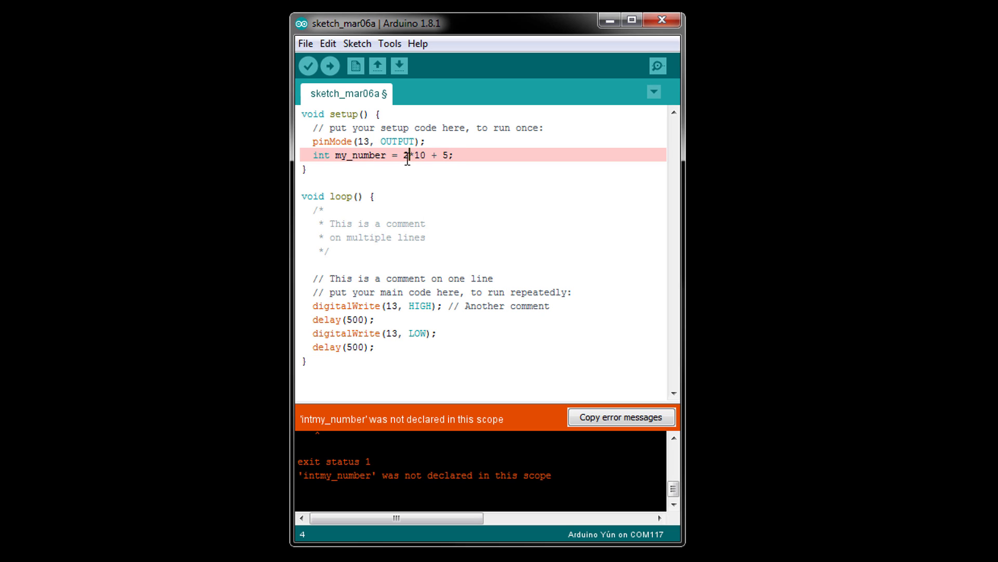
double_click(447, 154)
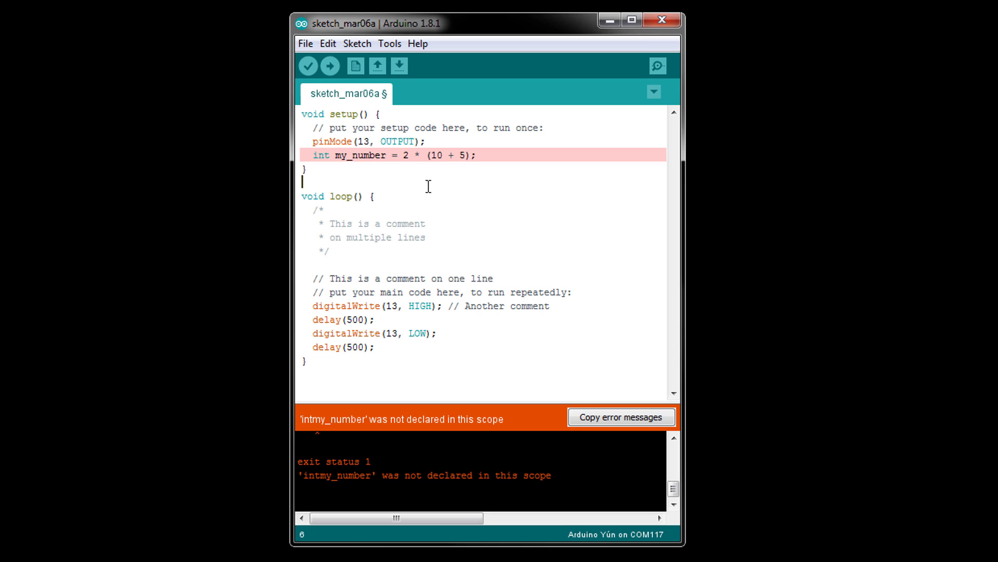
click(415, 155)
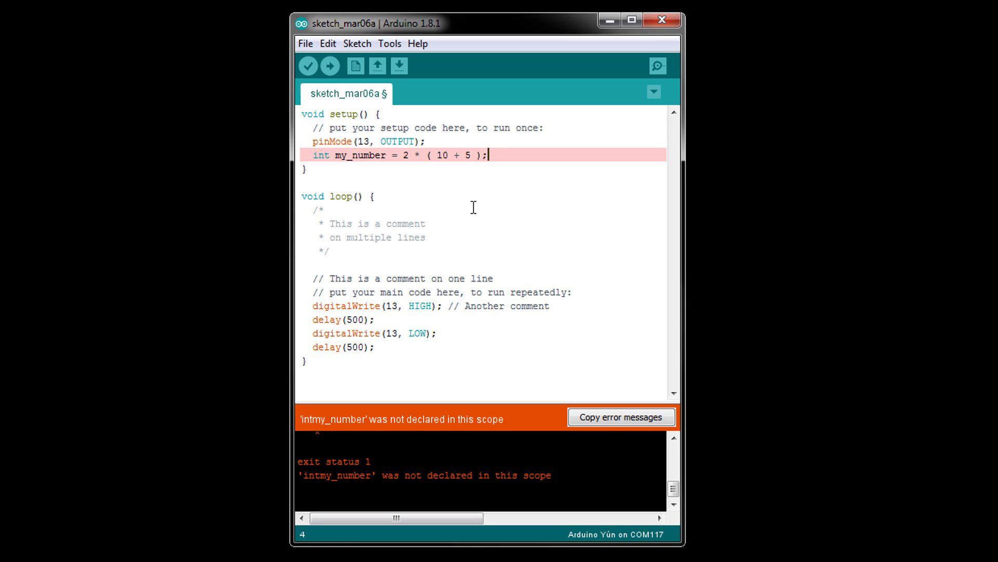
mouse_move(381, 105)
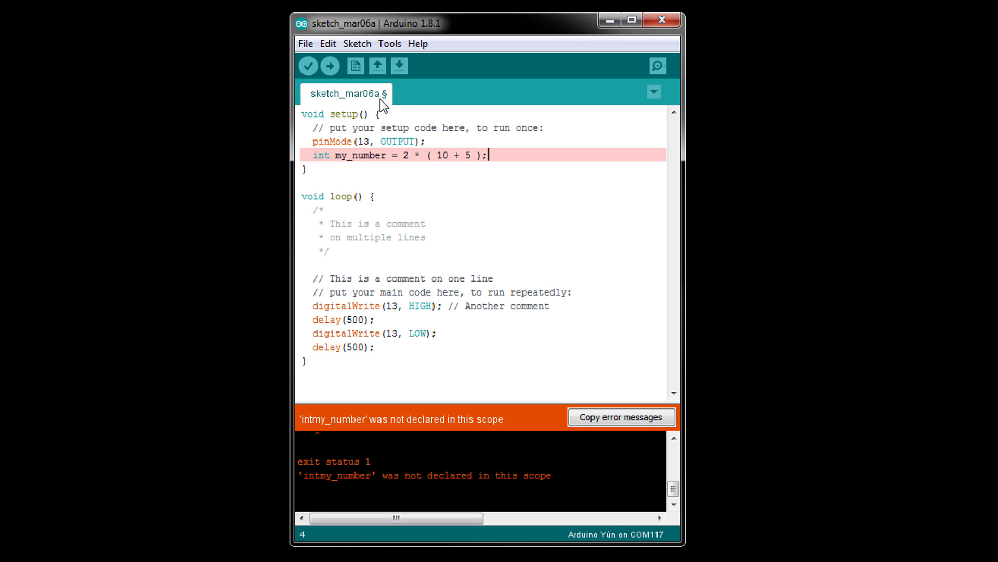
Verify the sketch cleanly and add "// Turn off LED and wait" above the LOW write
click(307, 66)
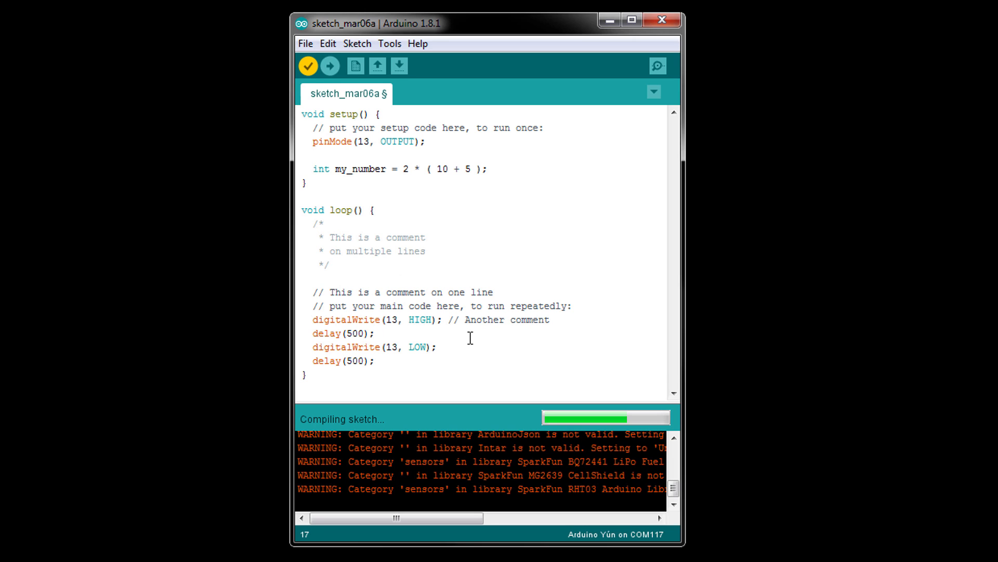
text(//)
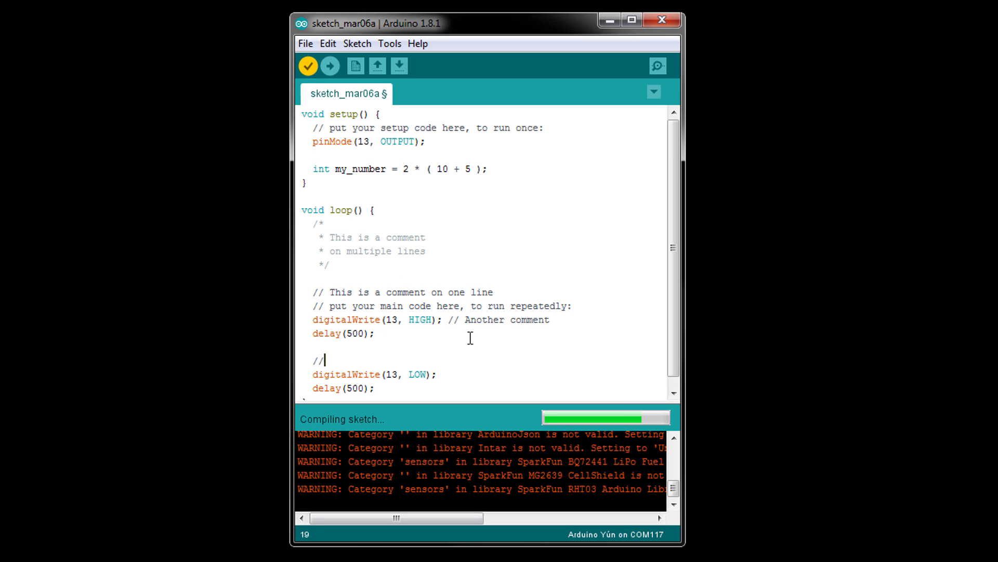
text(Turn off LE)
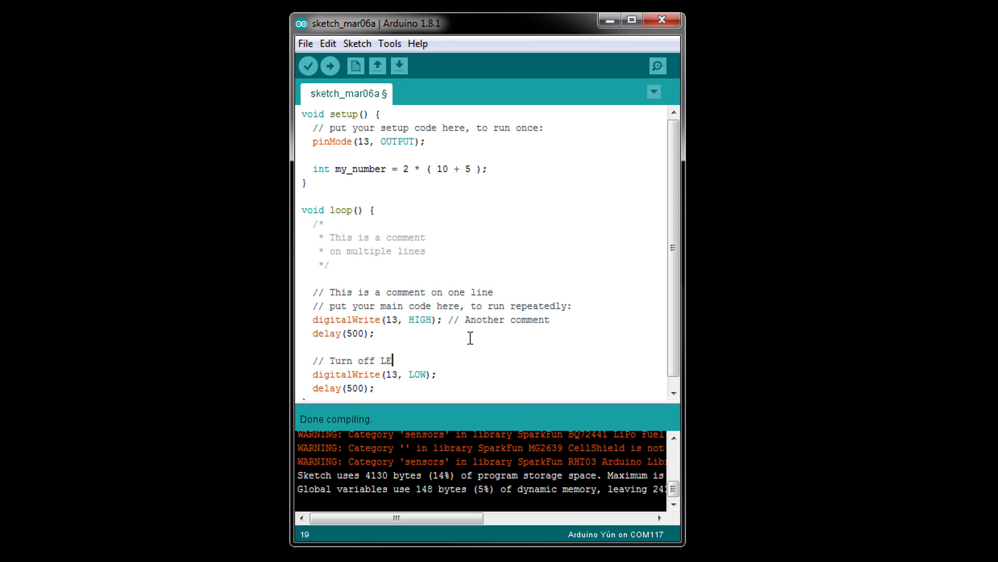
text(D and wait)
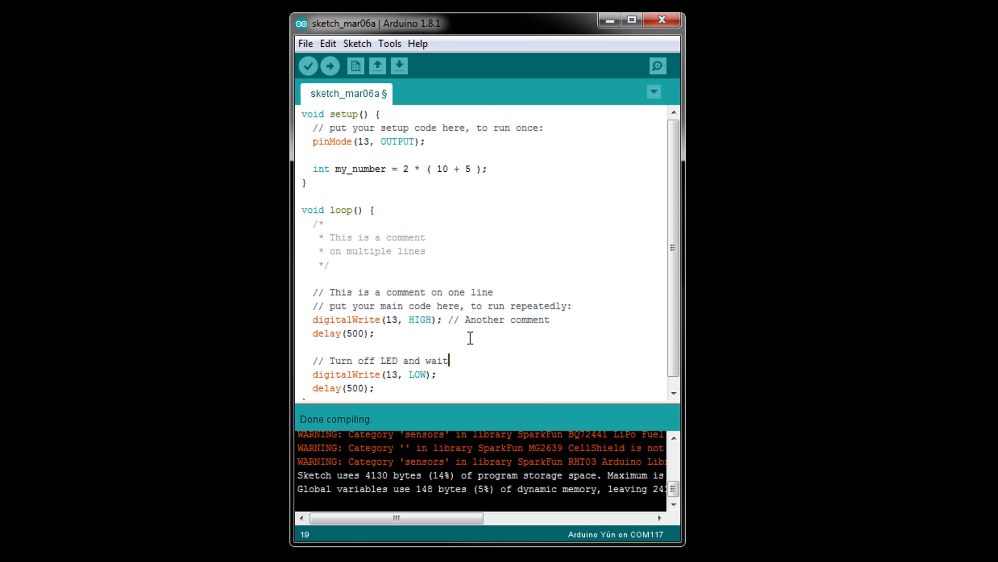
Replace the first loop comments with "// Turn LED on and wait"
double_click(544, 306)
text(// Turn)
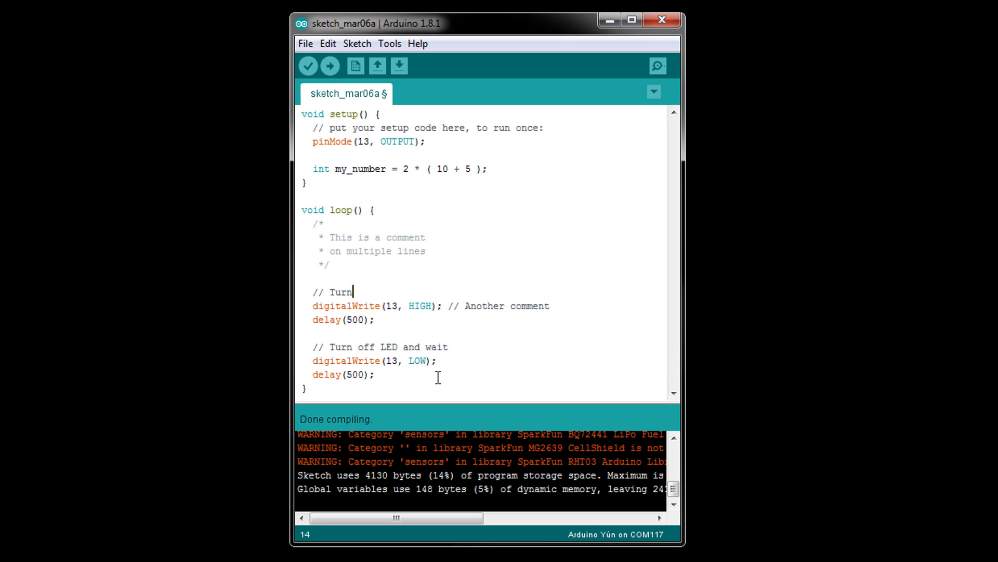
text(LED on and wait)
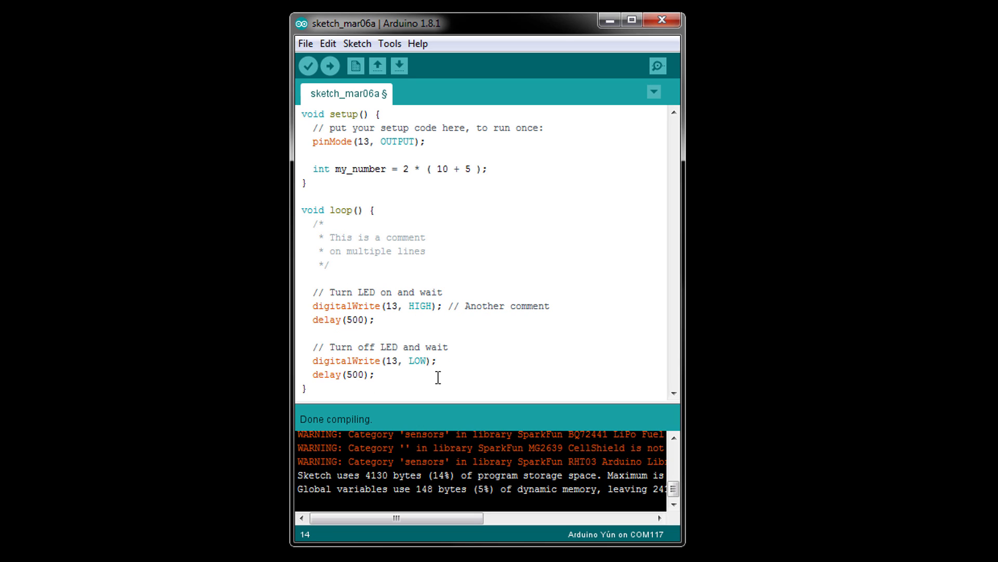